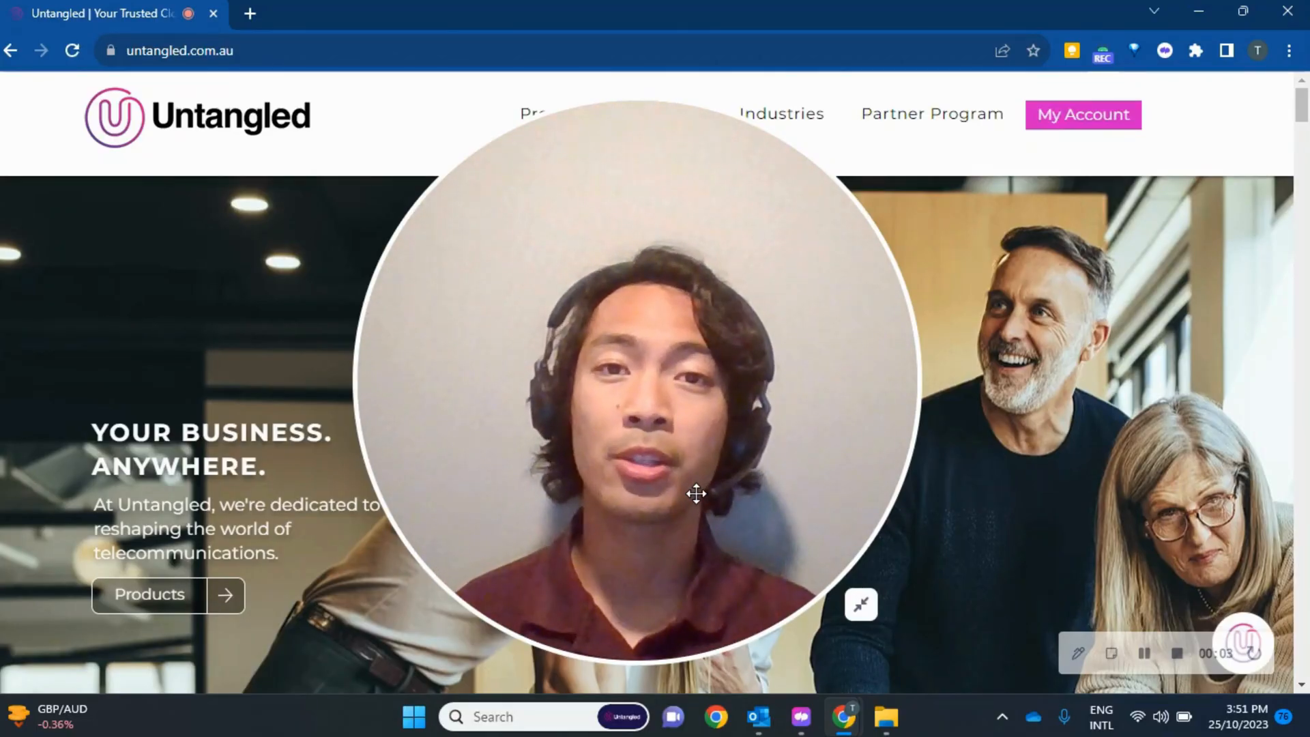
pyautogui.moveTo(861, 604)
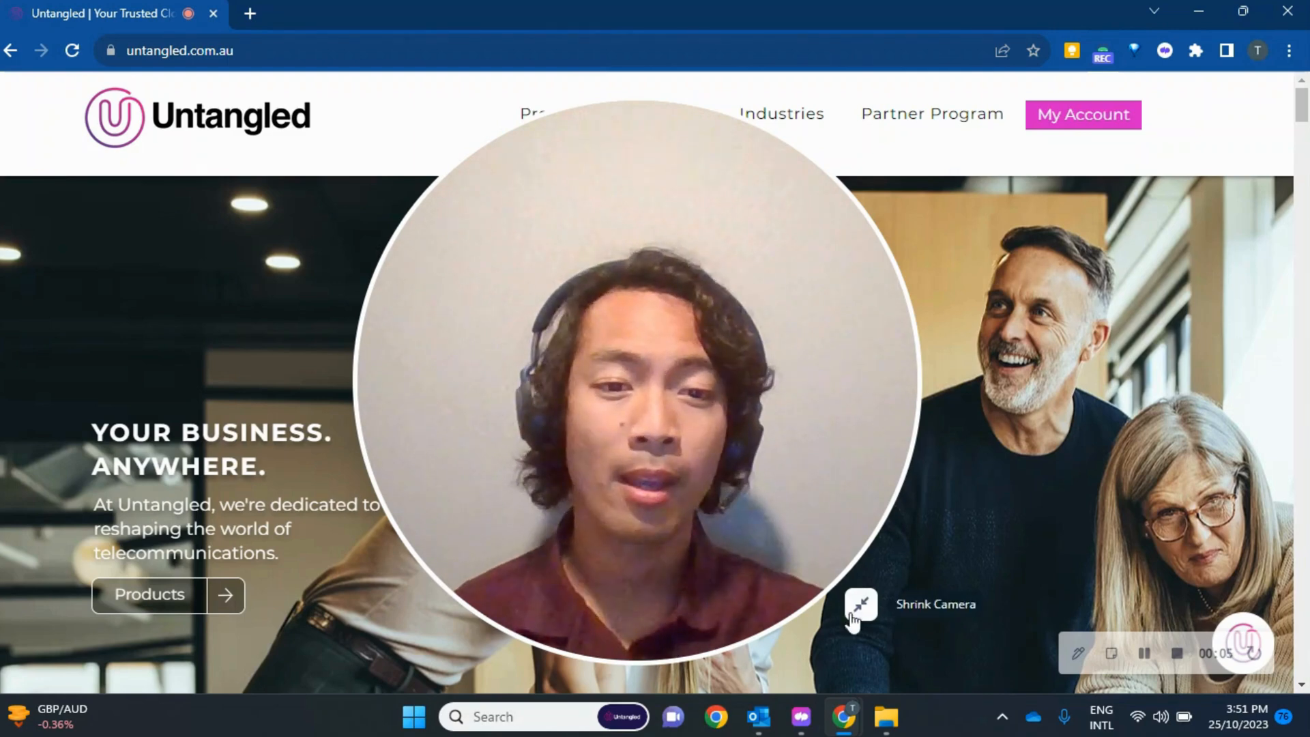
pyautogui.click(861, 603)
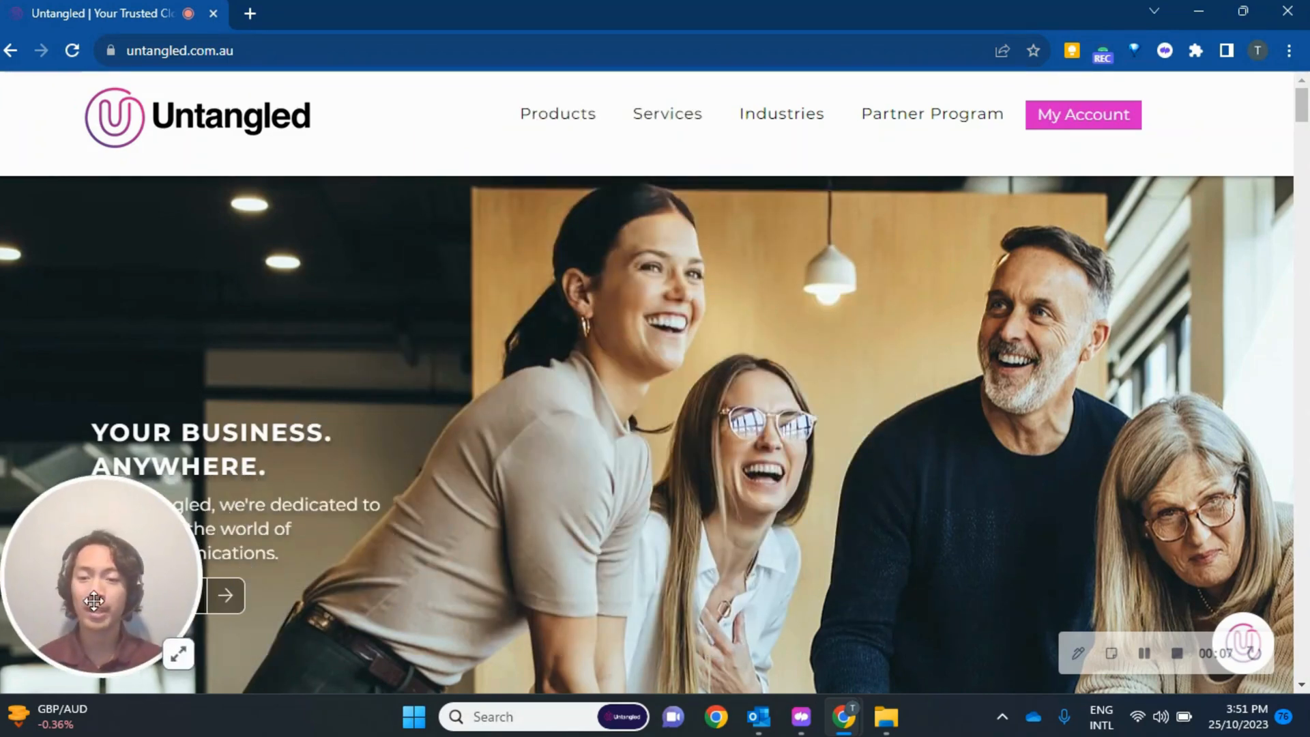
pyautogui.click(799, 717)
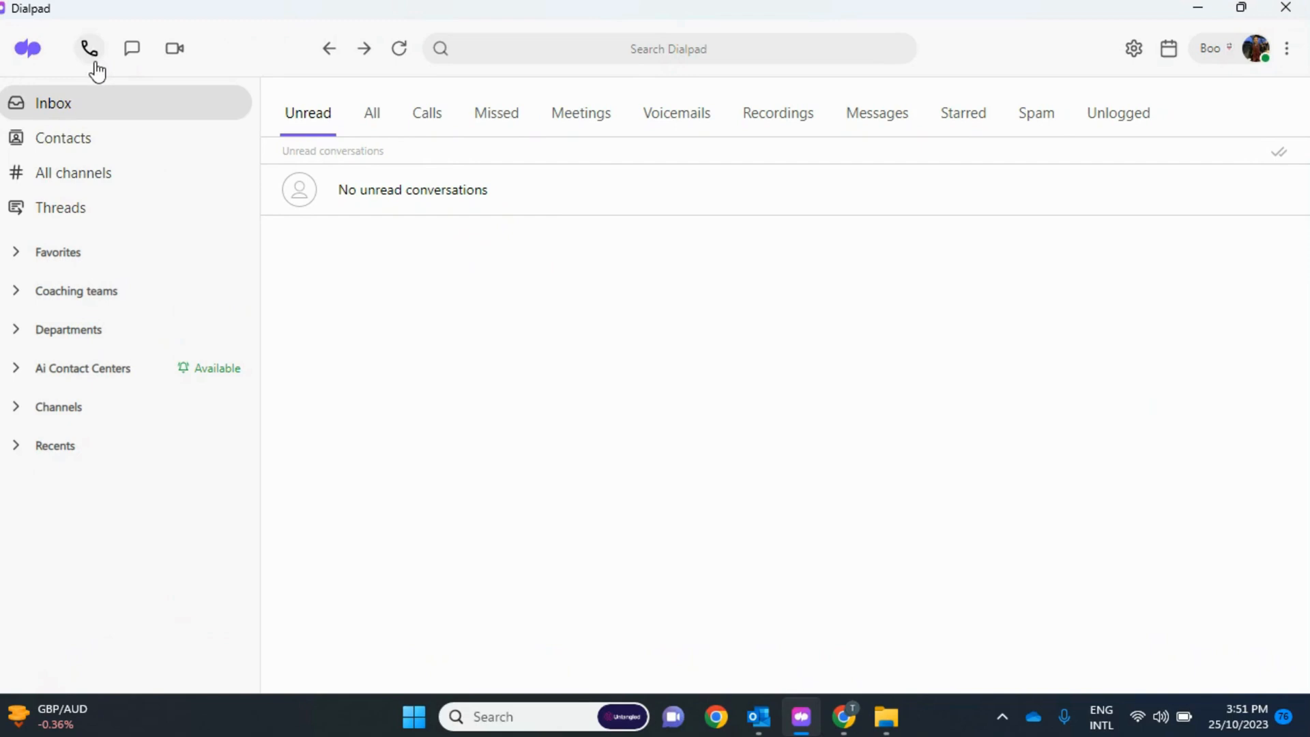
pyautogui.click(89, 47)
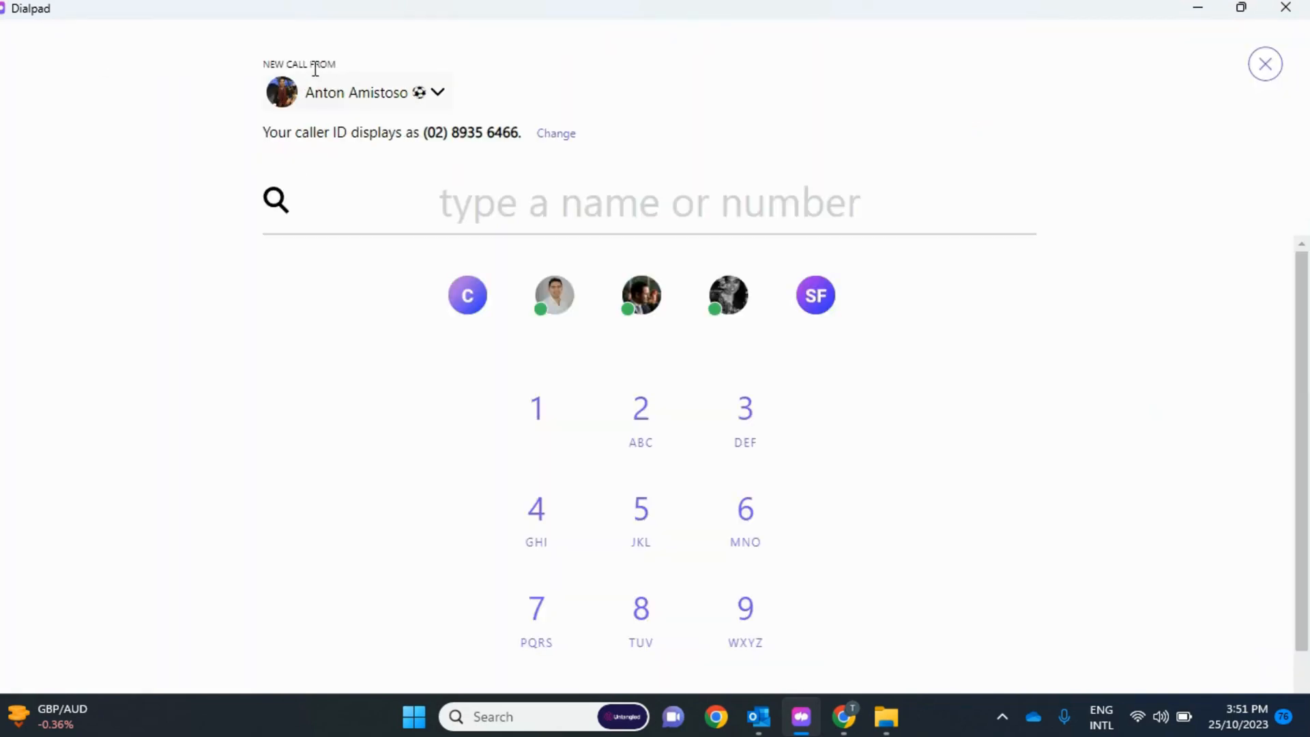
pyautogui.moveTo(442, 166)
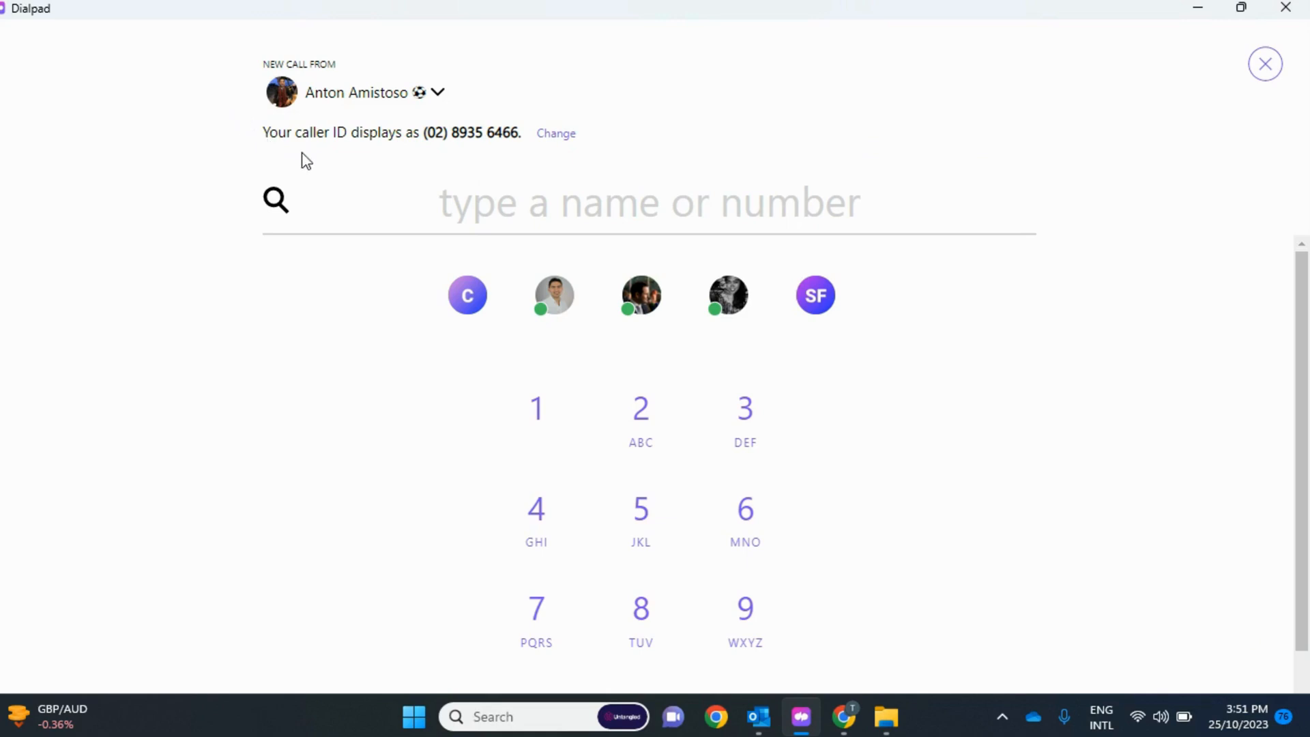
pyautogui.moveTo(300, 159)
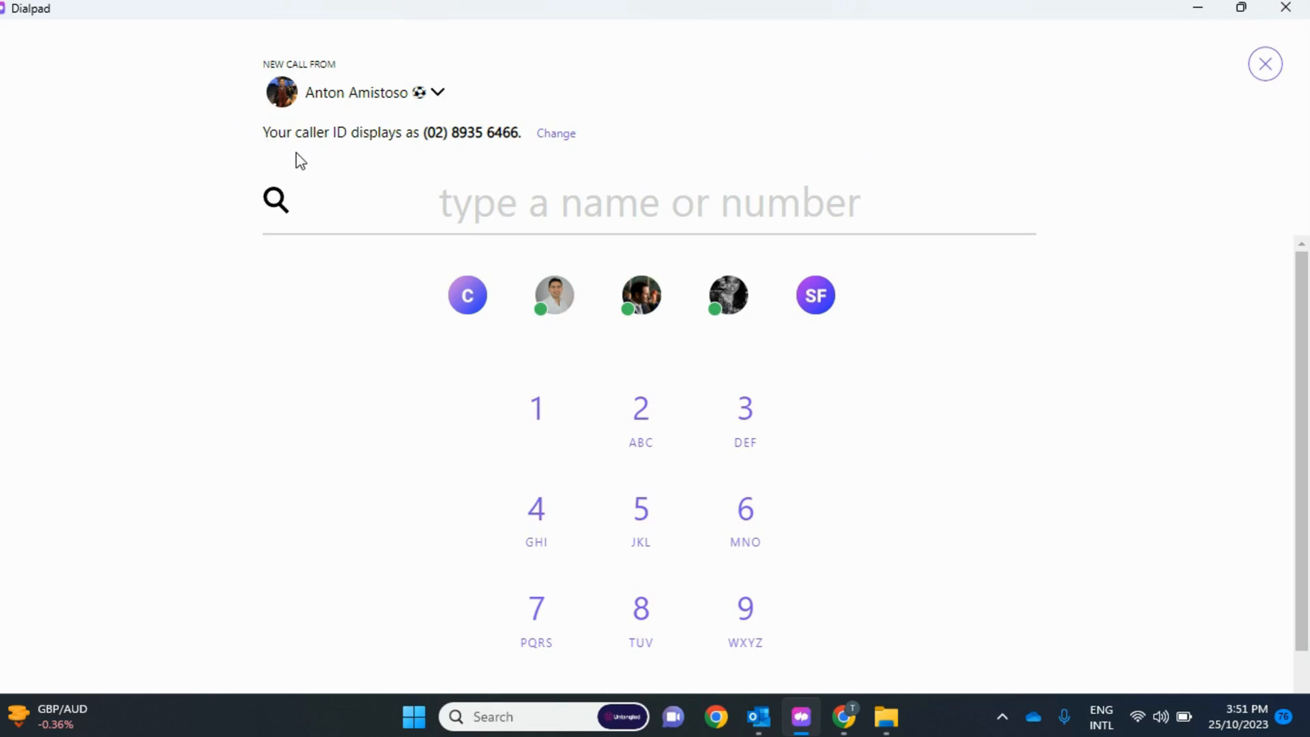
pyautogui.click(438, 91)
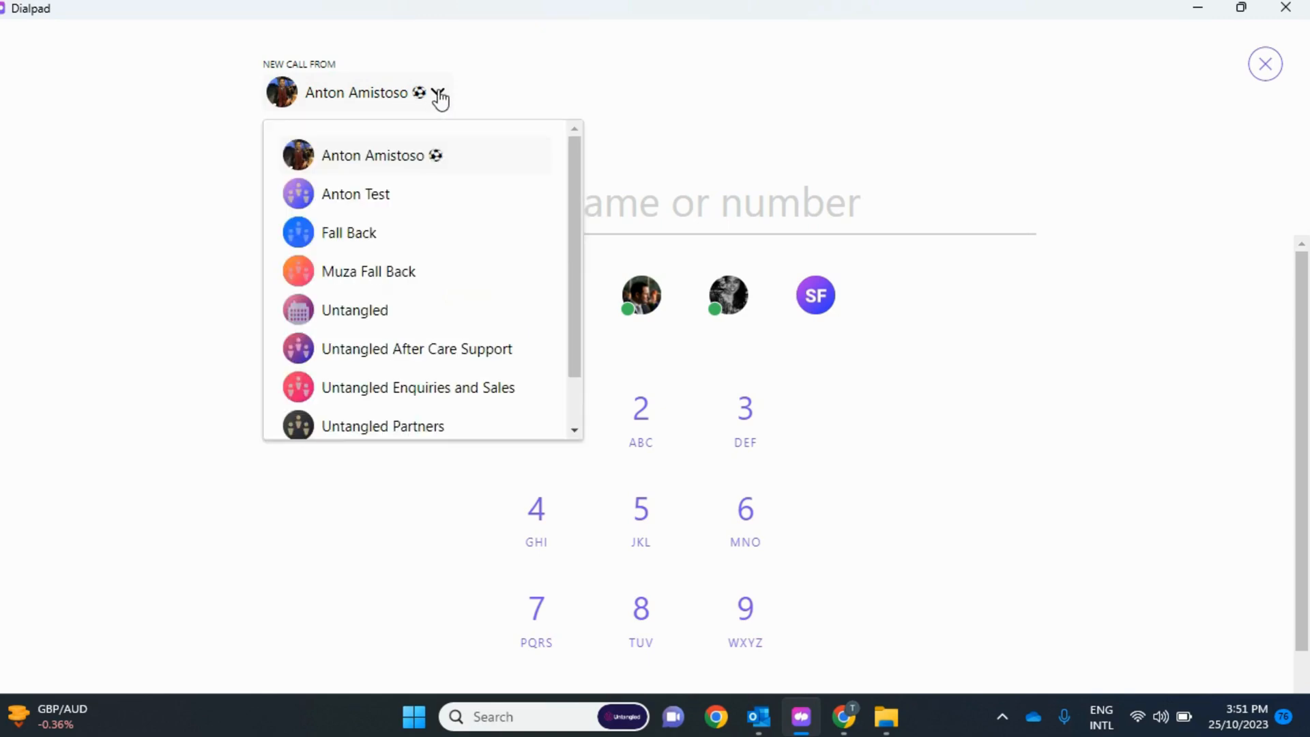
pyautogui.click(355, 310)
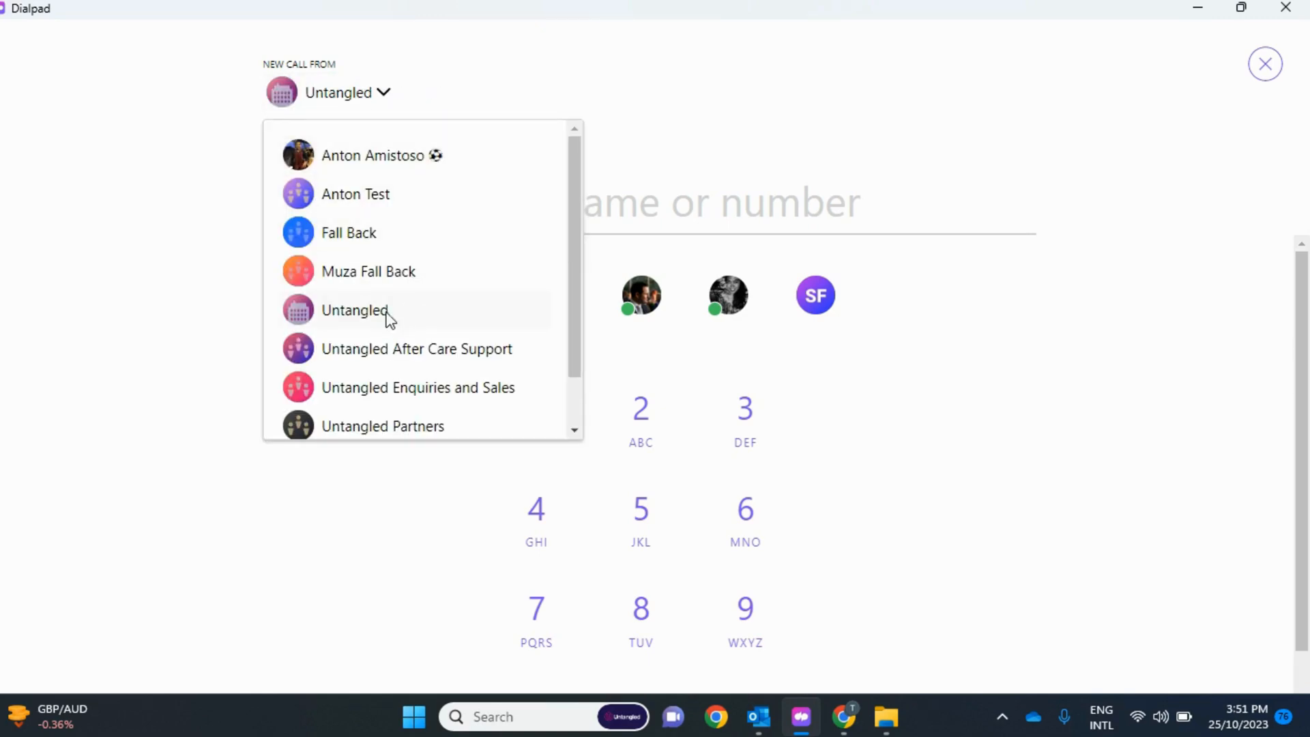
pyautogui.click(355, 310)
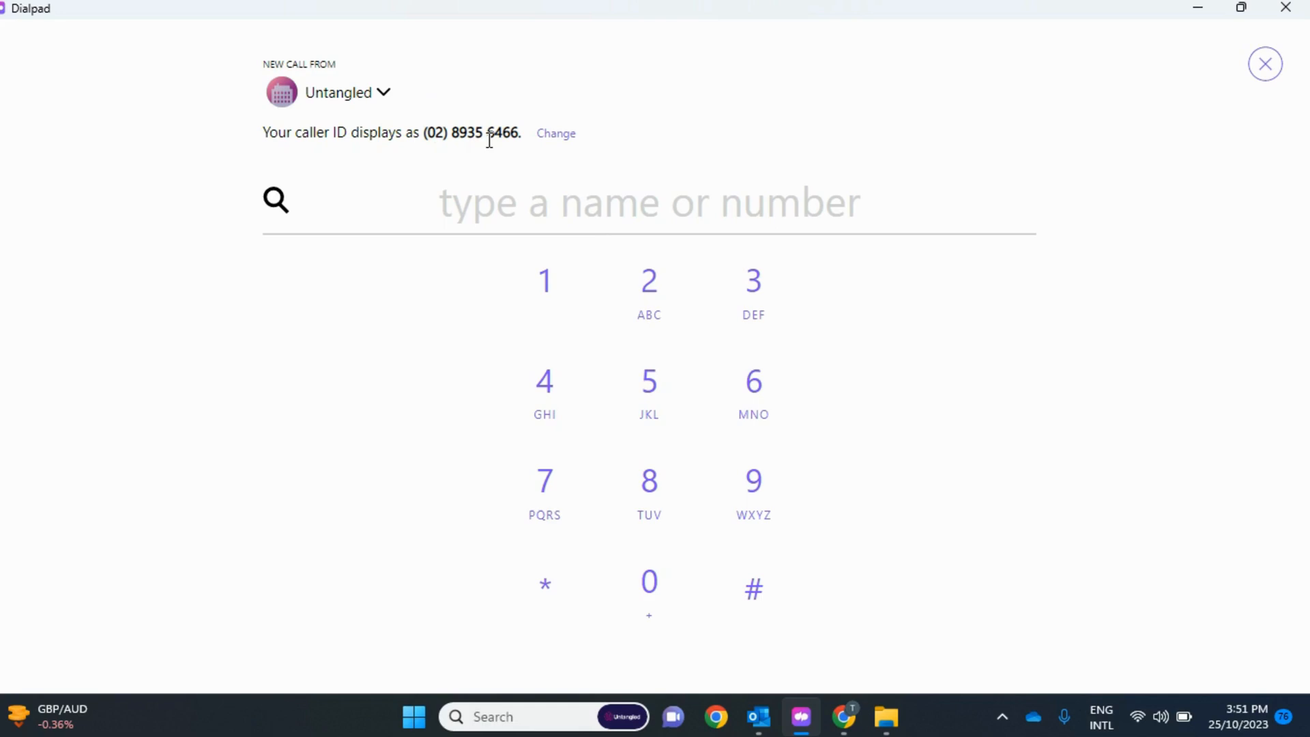
pyautogui.moveTo(492, 153)
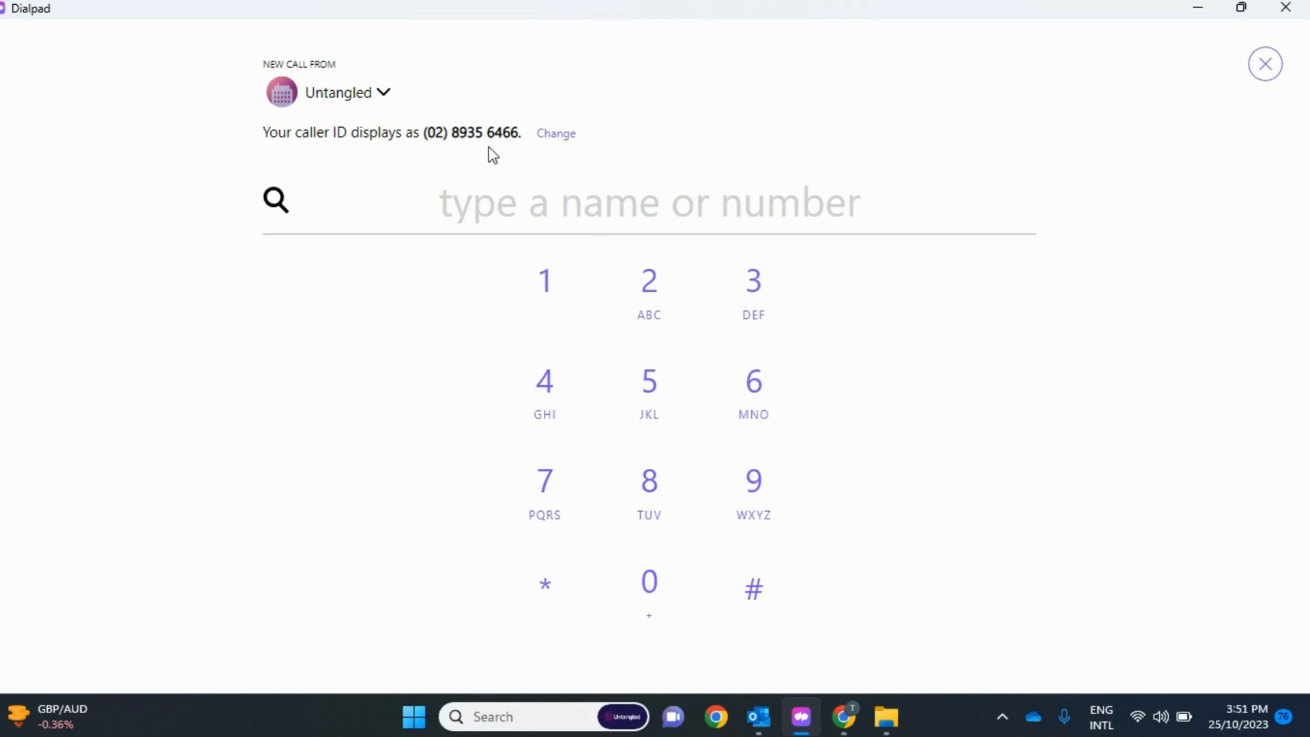
pyautogui.moveTo(385, 109)
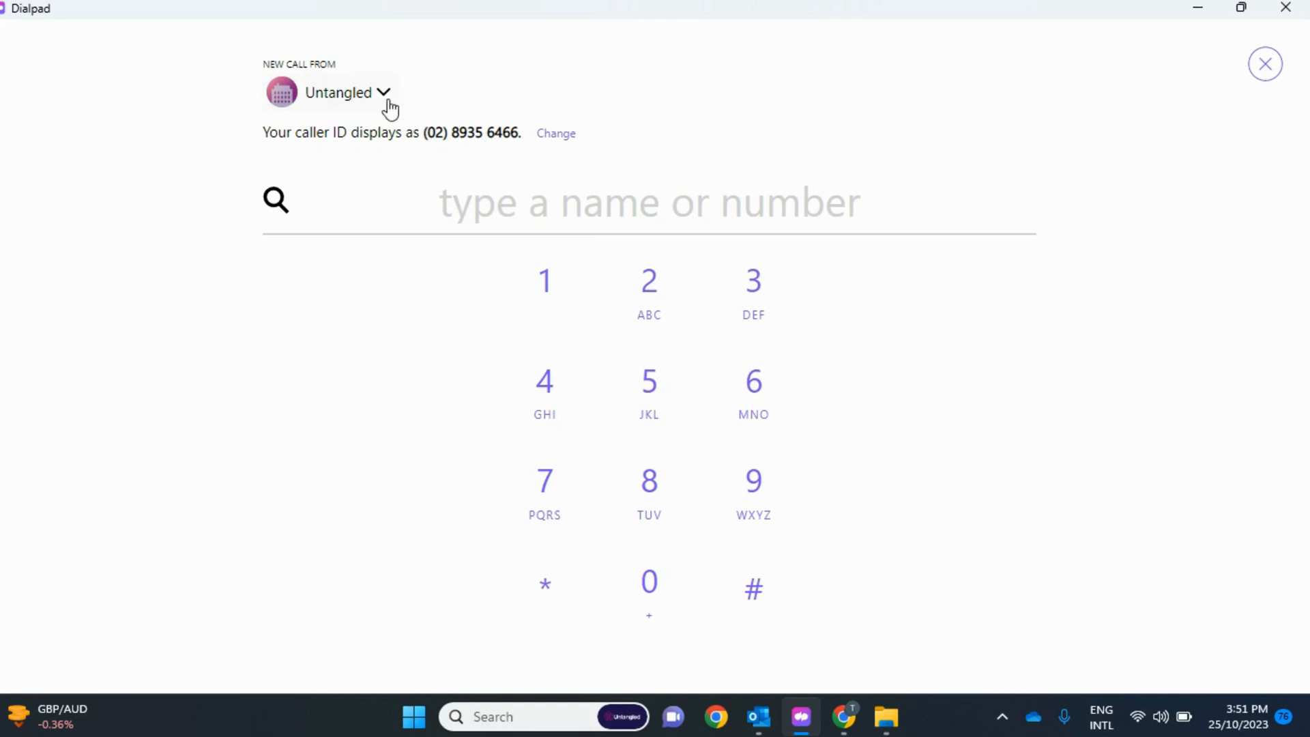
pyautogui.click(345, 92)
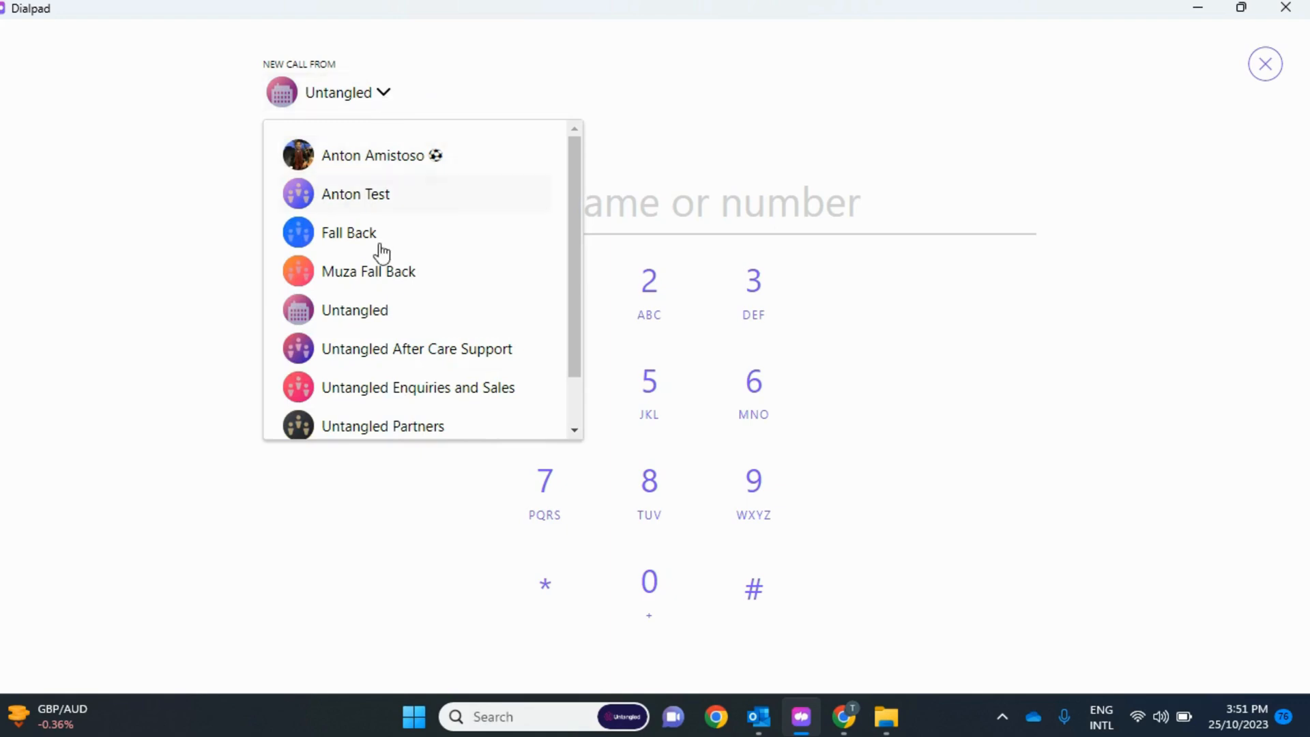
pyautogui.click(374, 156)
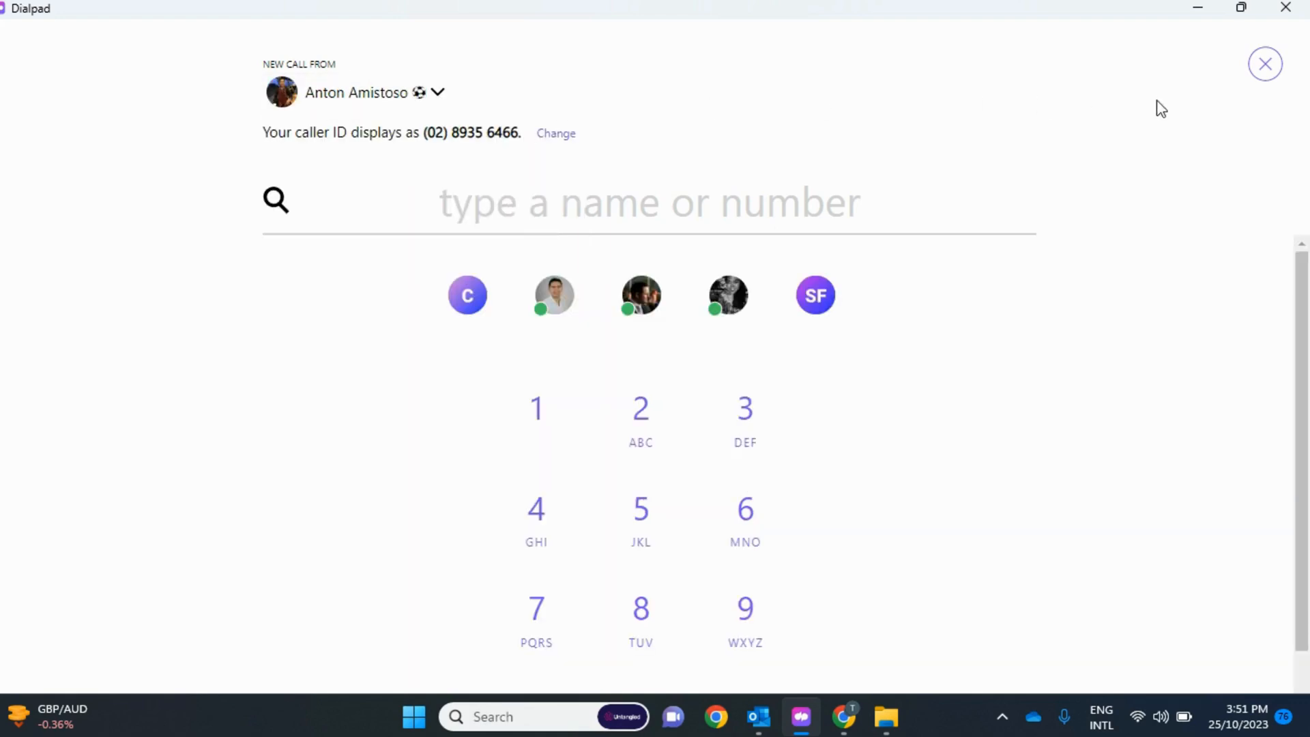
# - Dismiss the dialer and go to Profile from the avatar menu
pyautogui.click(1264, 64)
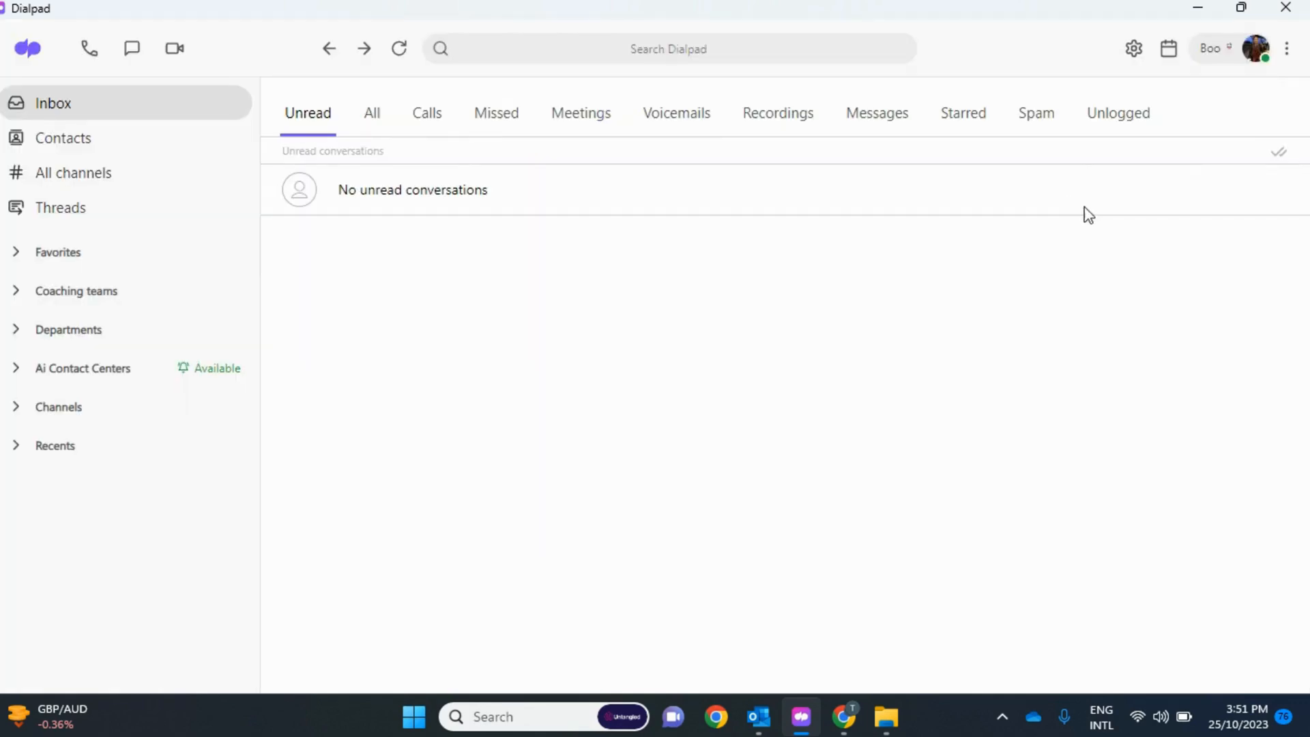
pyautogui.moveTo(1255, 48)
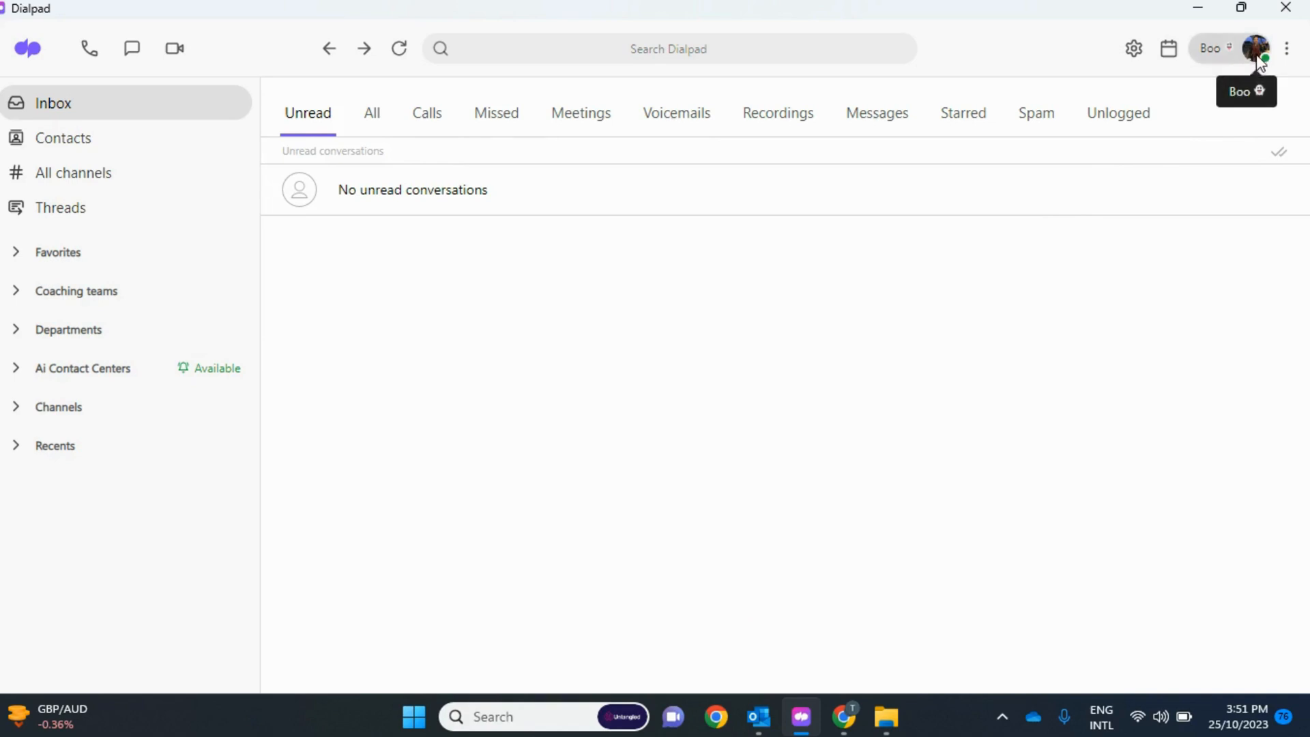
pyautogui.click(1256, 48)
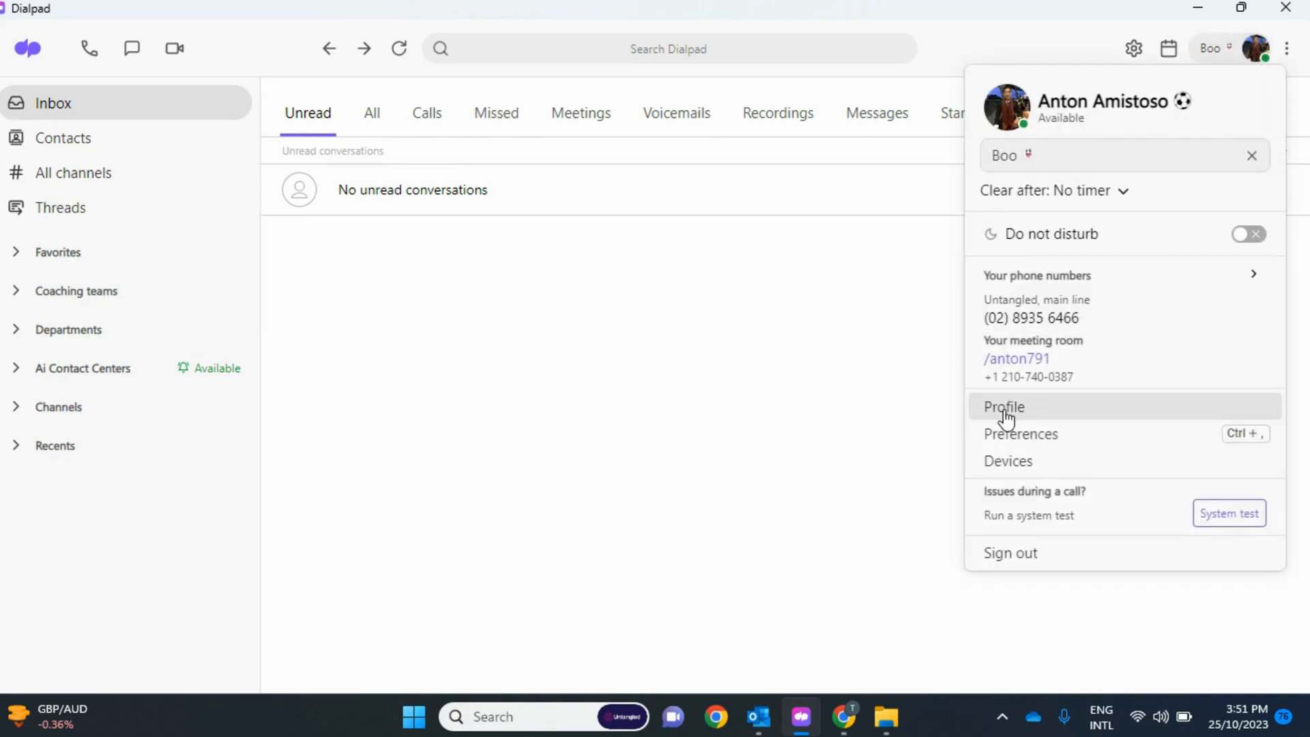
pyautogui.click(1003, 406)
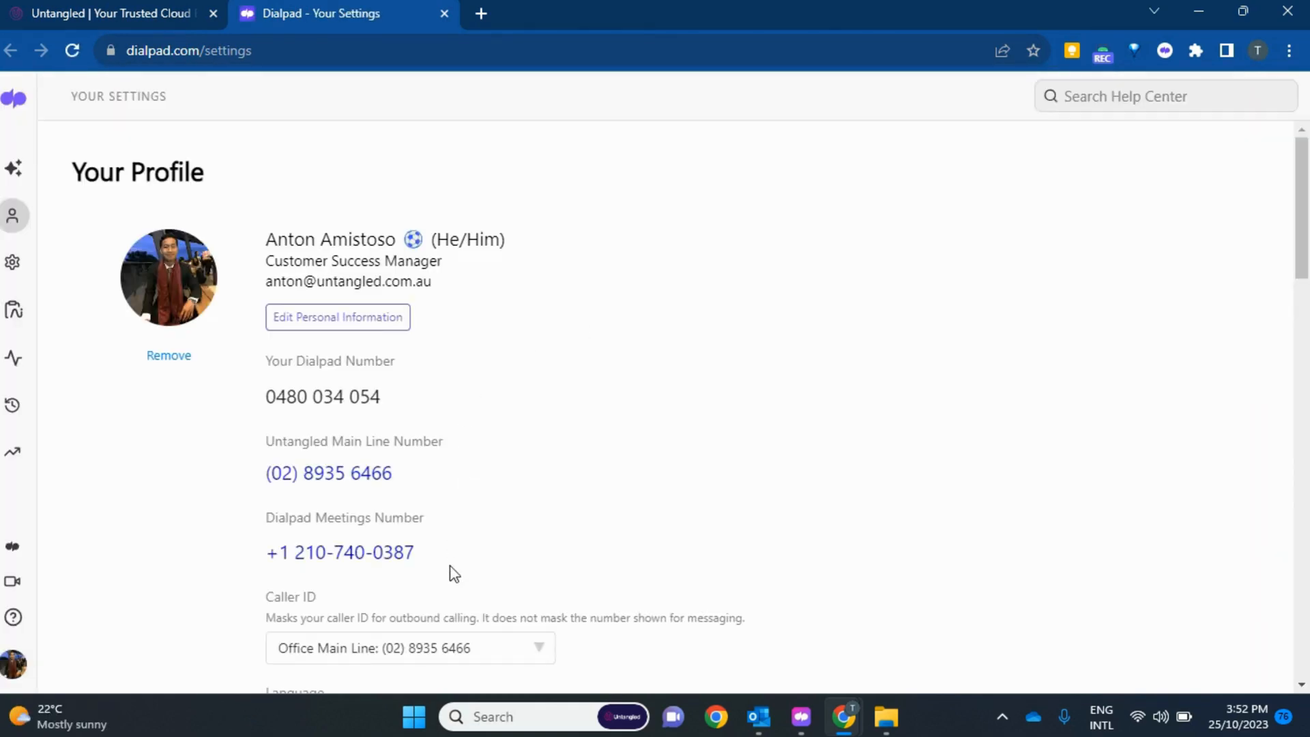
pyautogui.scroll(-3)
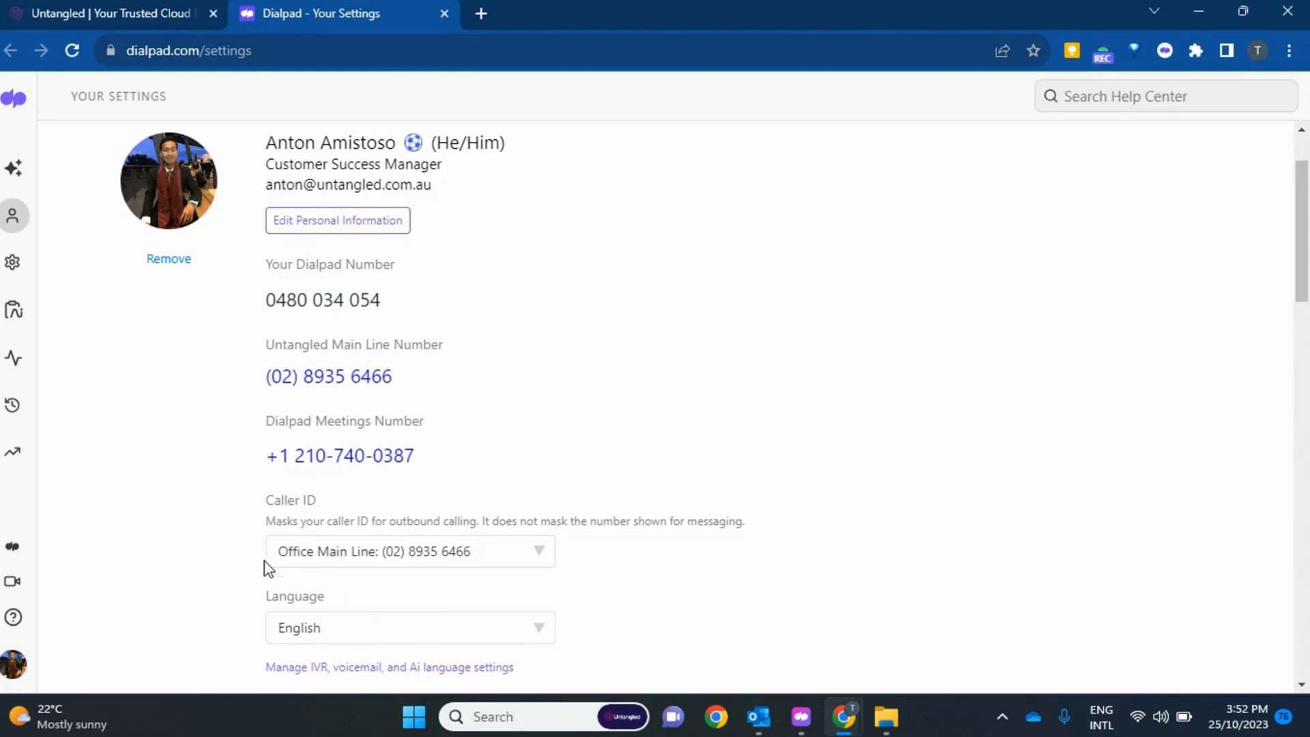
pyautogui.moveTo(259, 498)
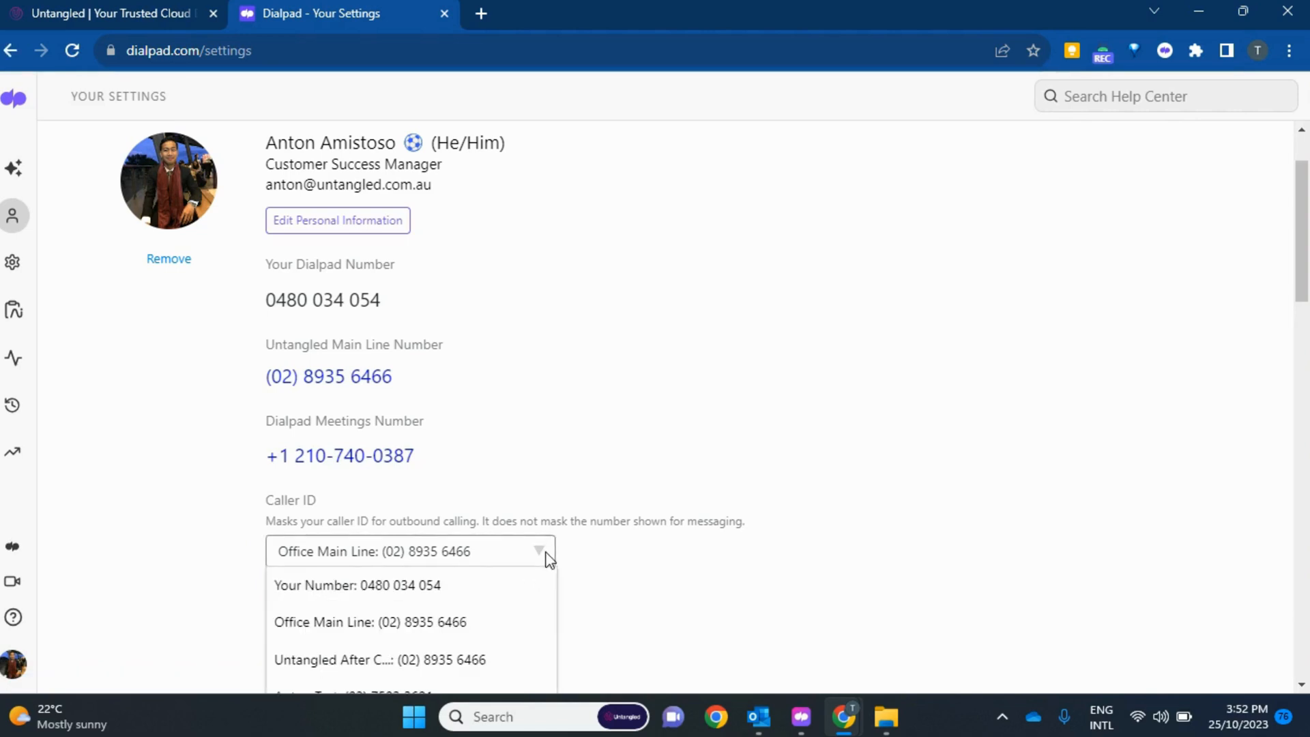
pyautogui.moveTo(370, 622)
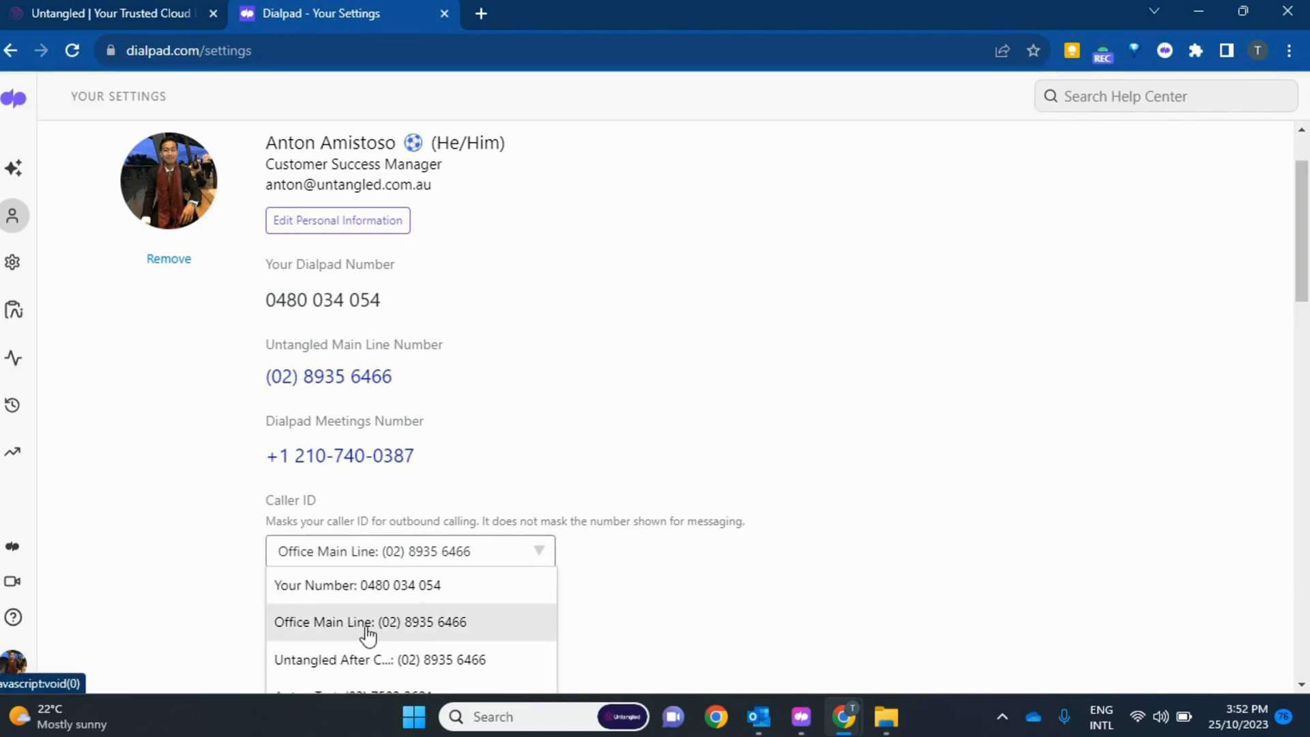
pyautogui.moveTo(404, 606)
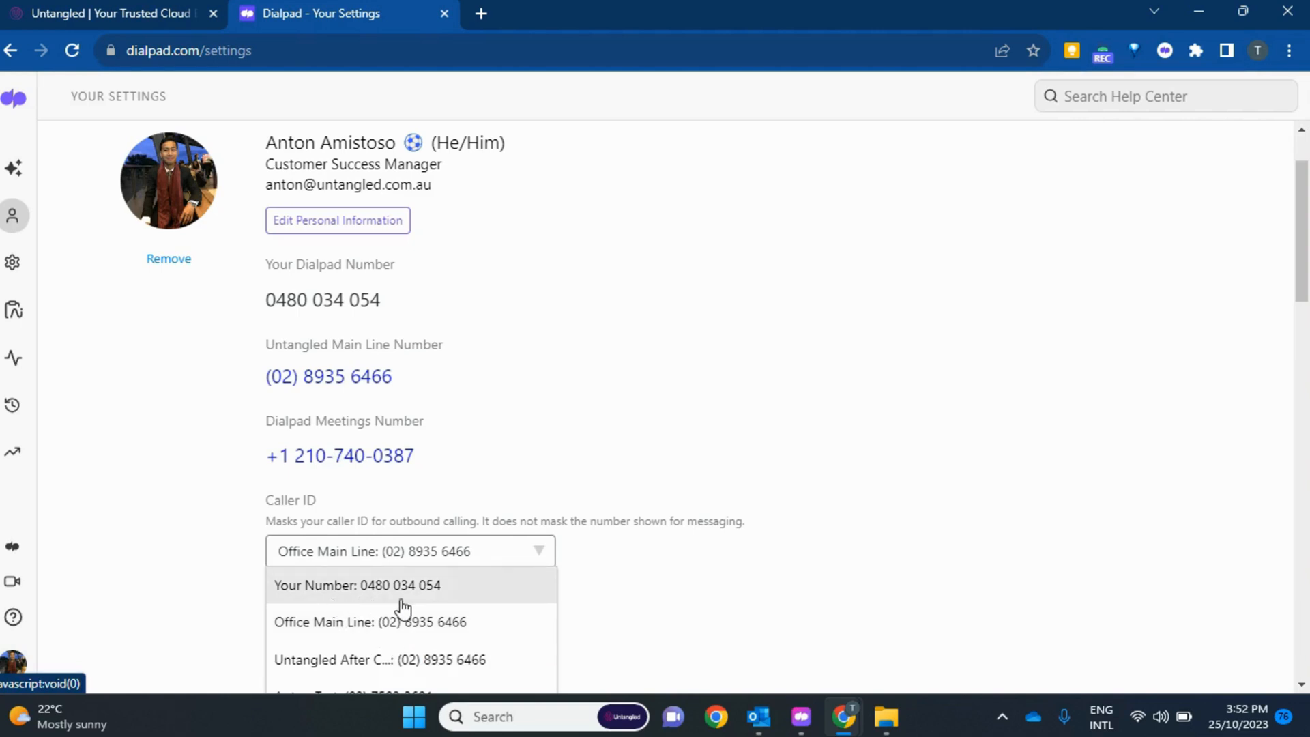
pyautogui.scroll(-3)
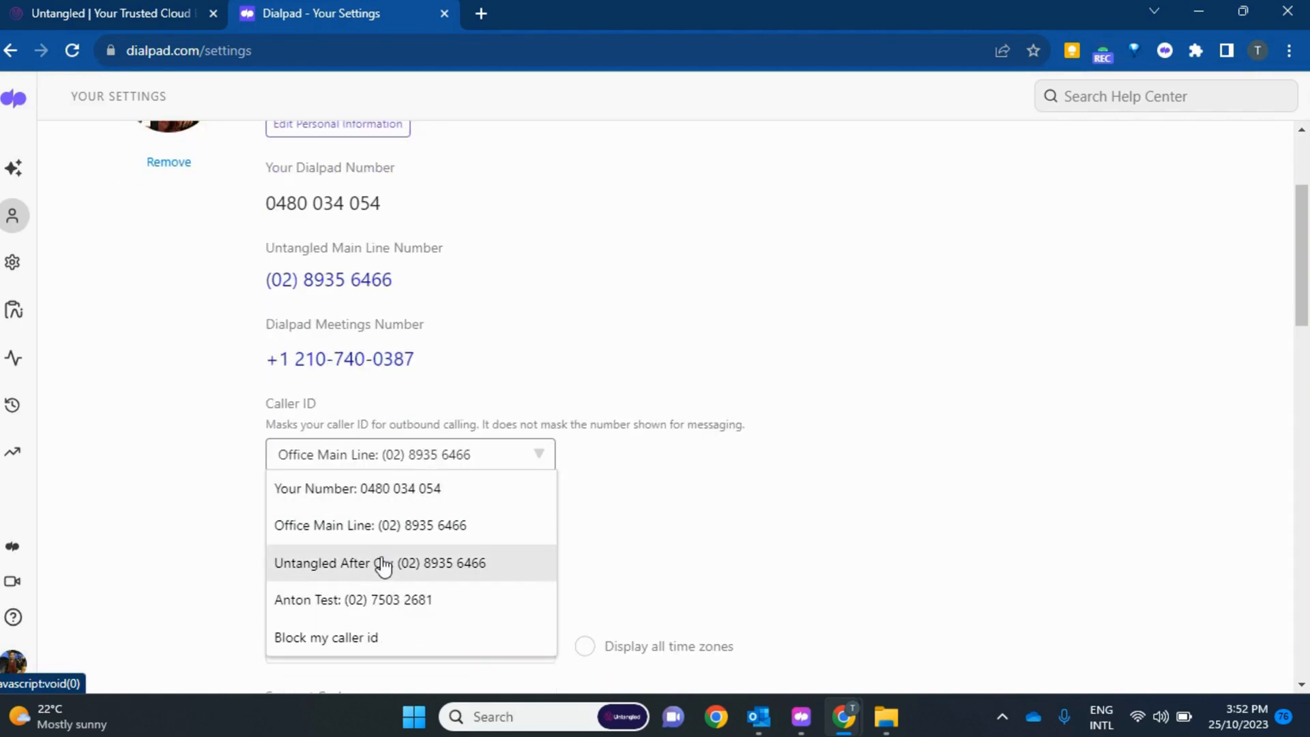
pyautogui.moveTo(381, 599)
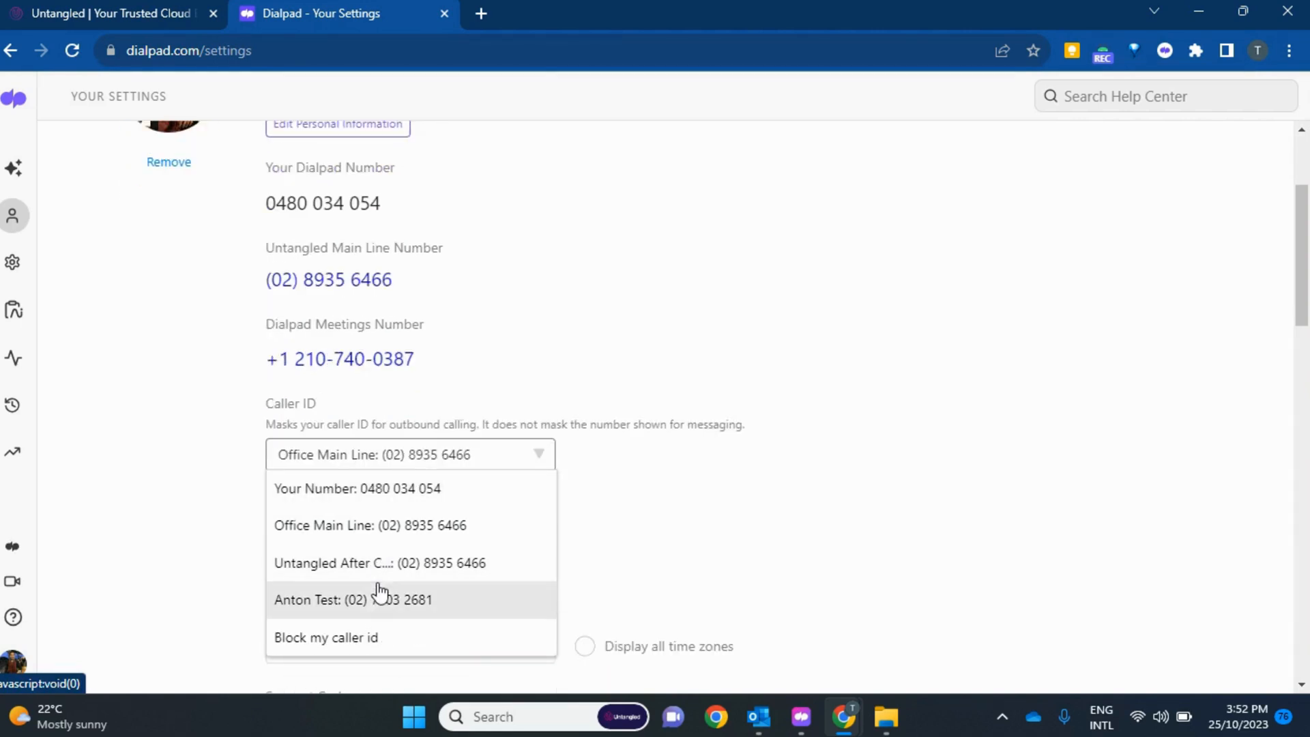
pyautogui.moveTo(371, 547)
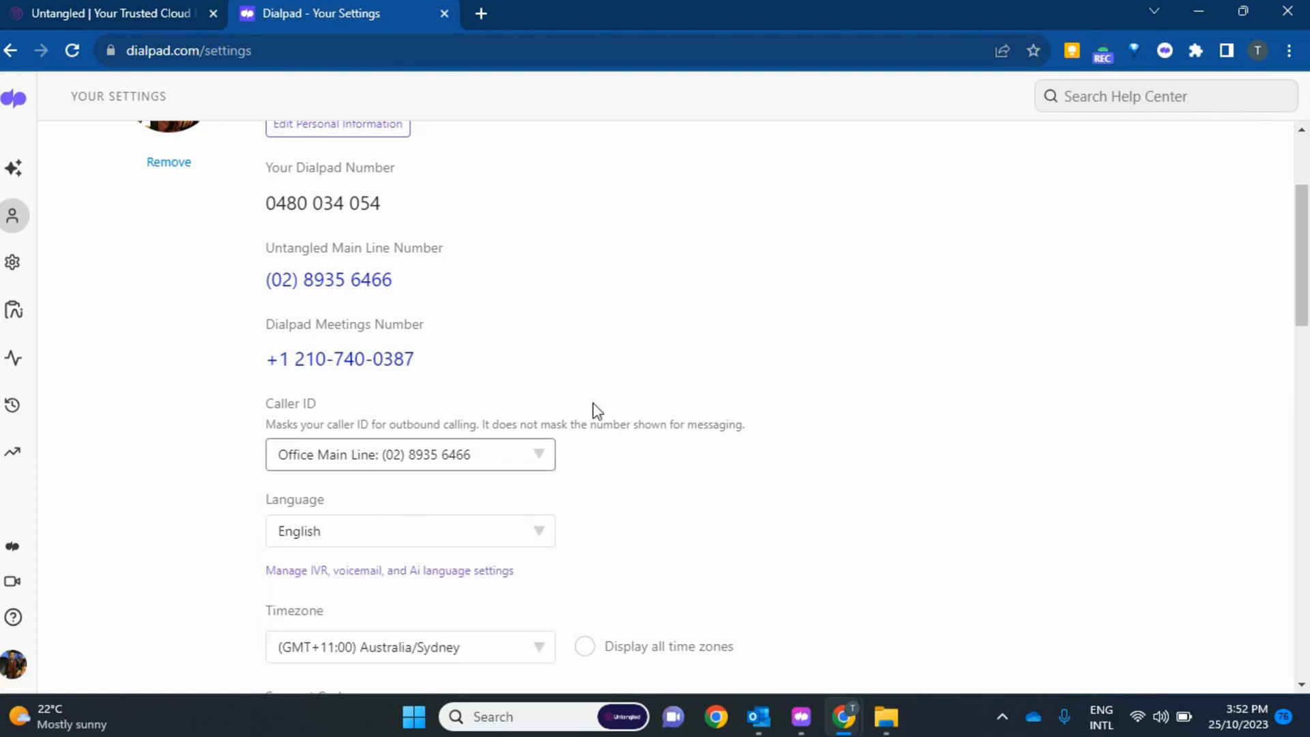
pyautogui.moveTo(621, 464)
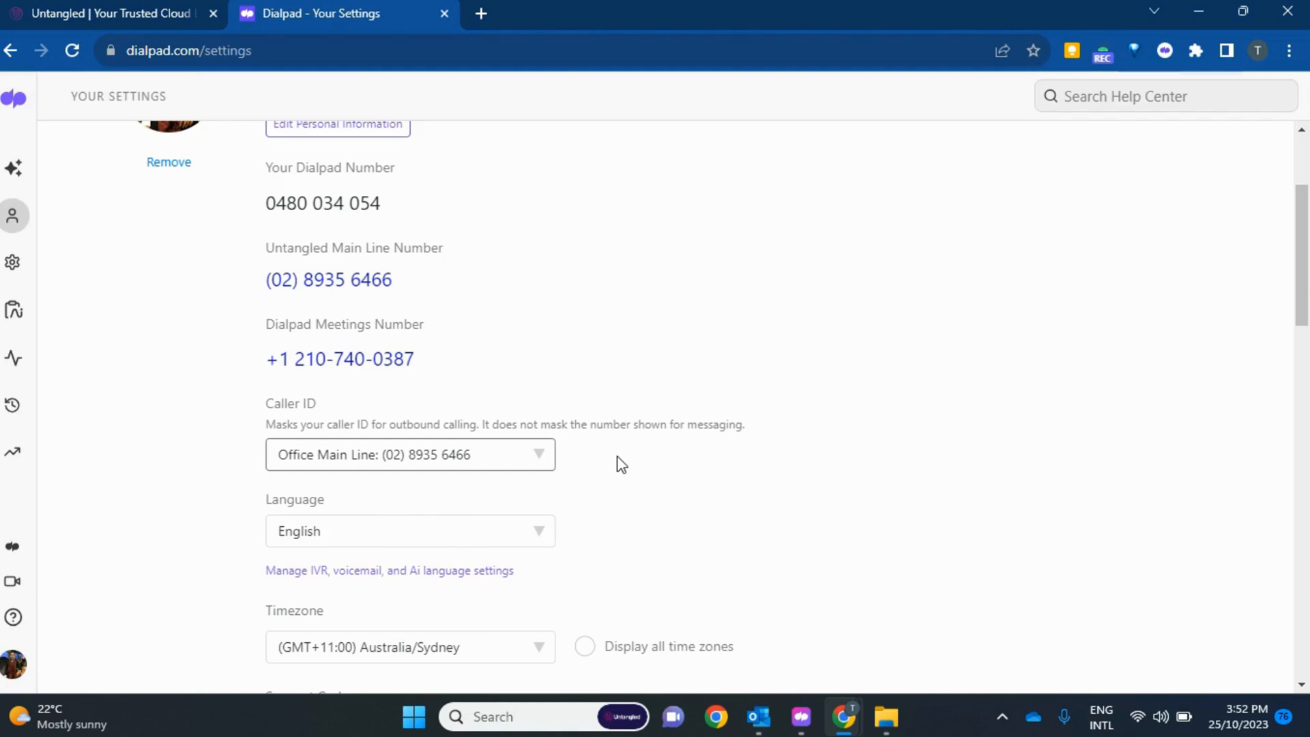
pyautogui.scroll(3)
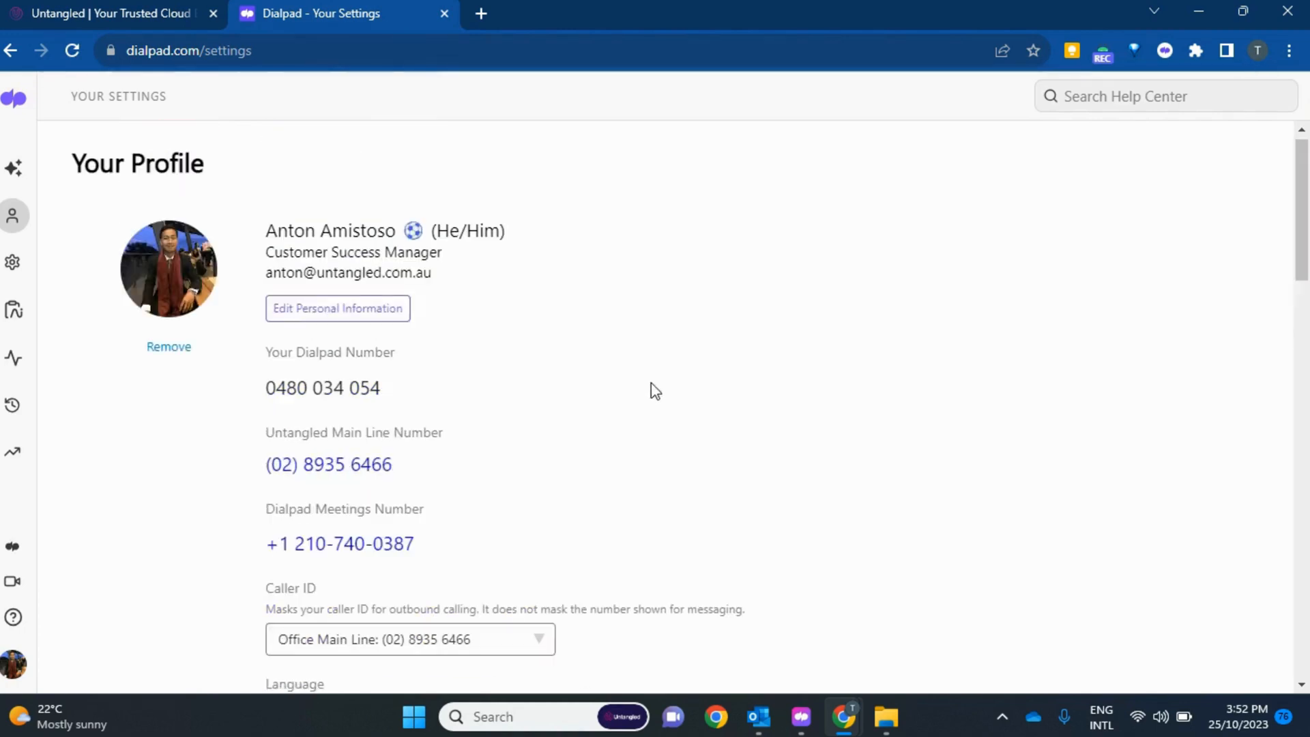
pyautogui.moveTo(1102, 51)
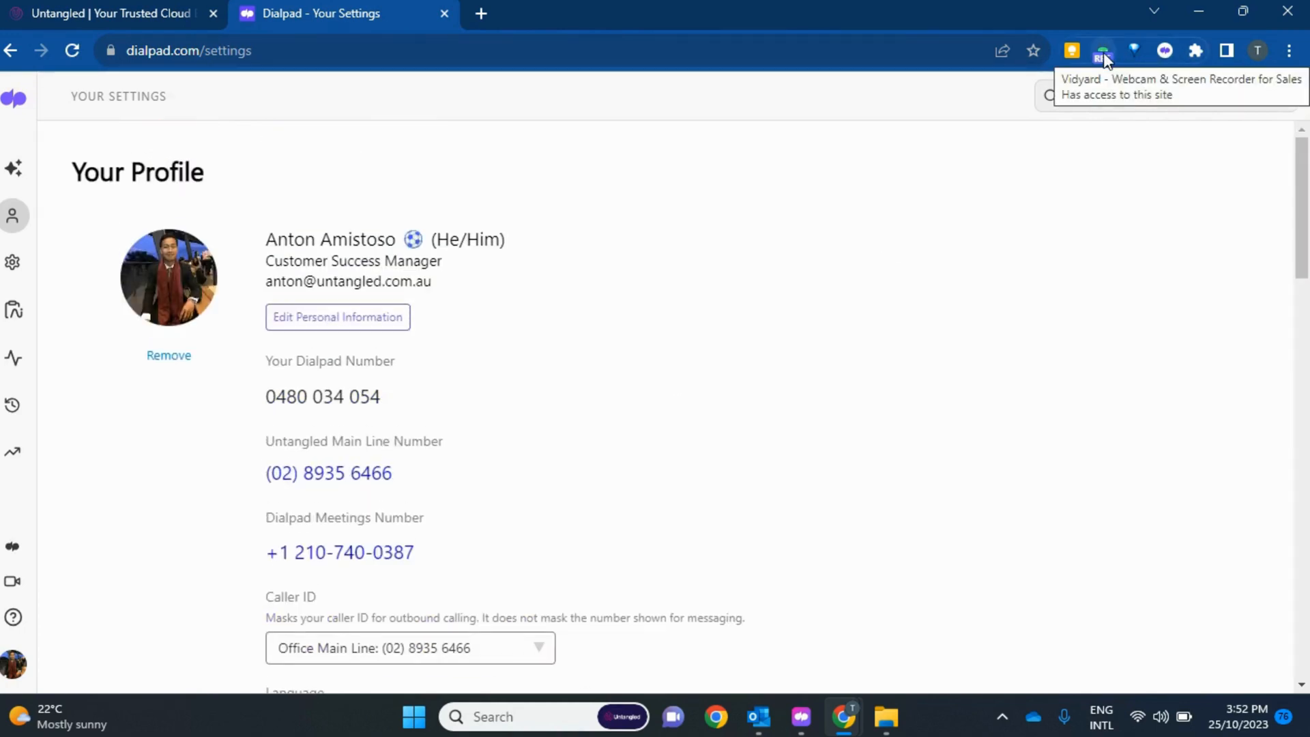